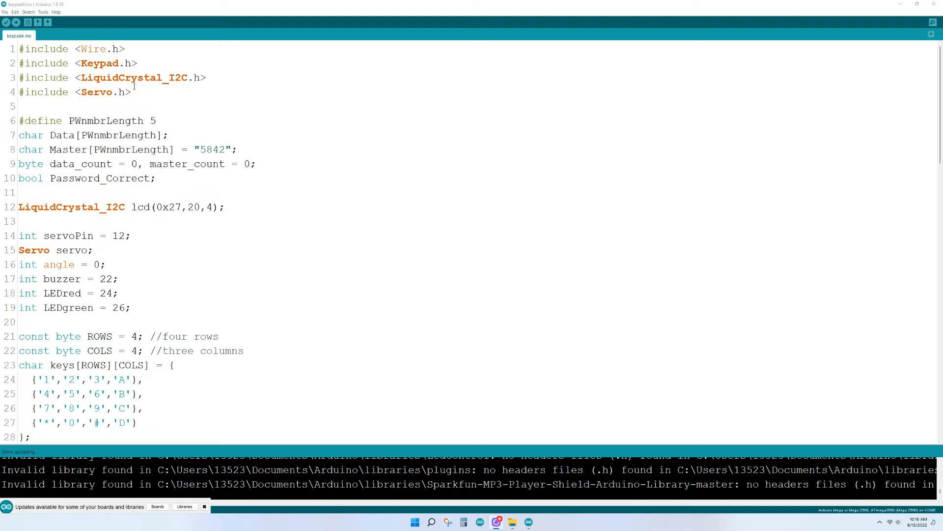
{"action": "scroll", "scroll_direction": "down", "scroll_amount": 3}
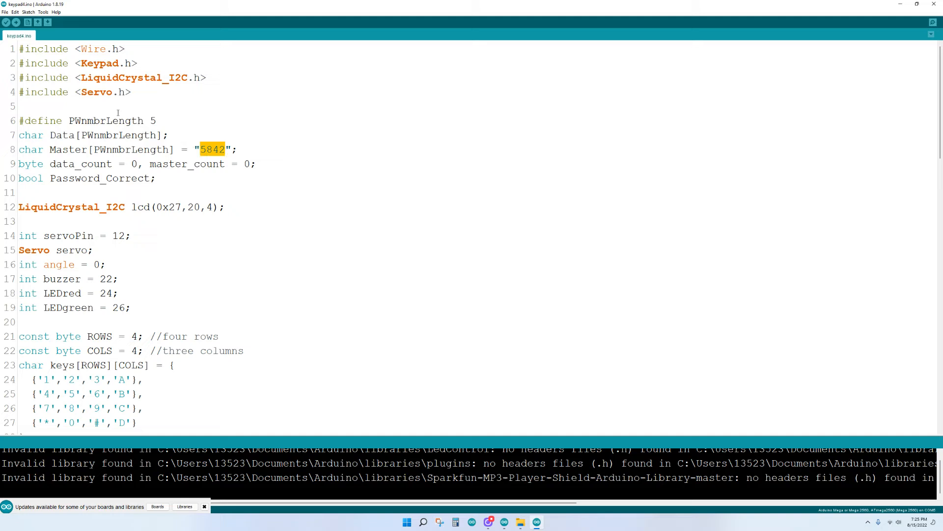
{"action": "mouse_move", "coordinate": [71, 120]}
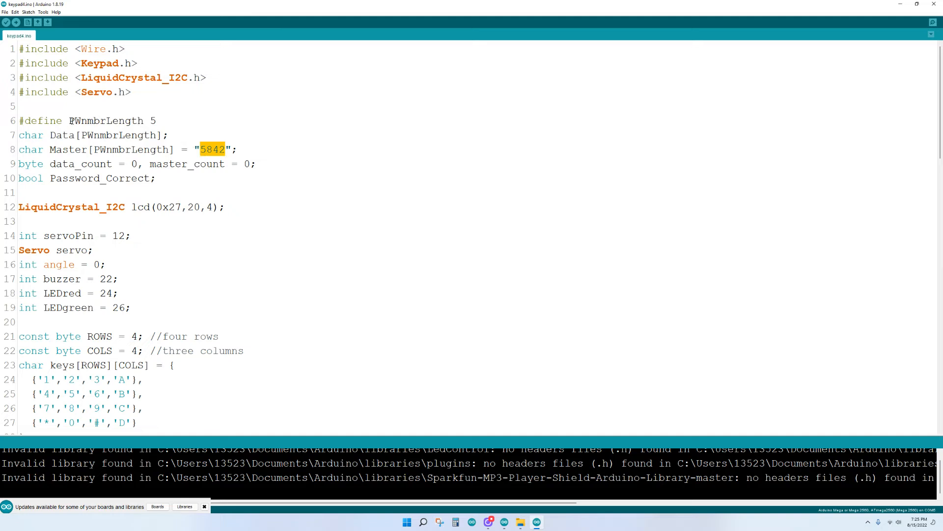
{"action": "left_click", "coordinate": [155, 120]}
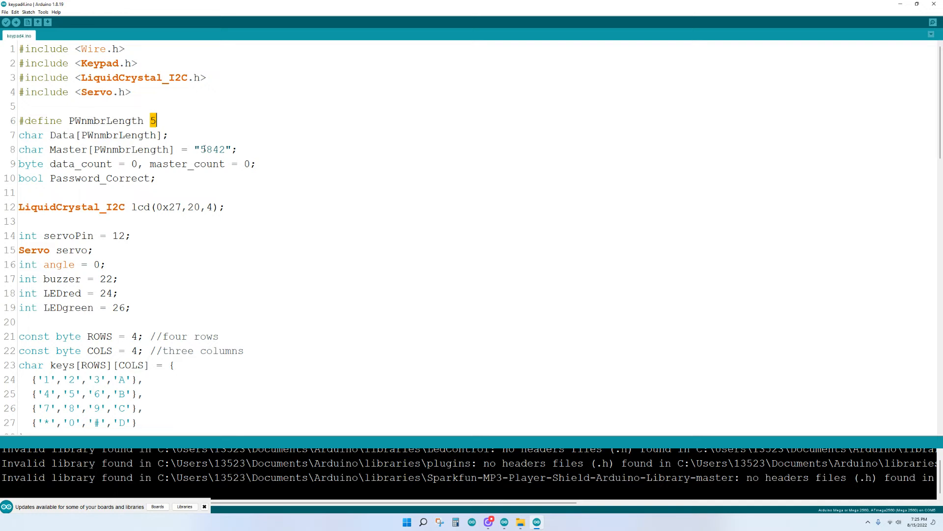
{"action": "double_click", "coordinate": [212, 150]}
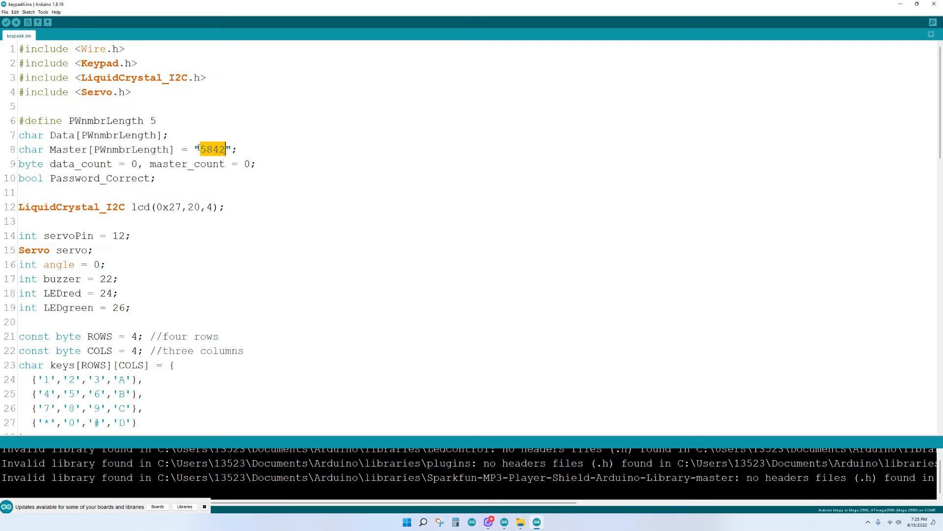
{"action": "left_click", "coordinate": [153, 119]}
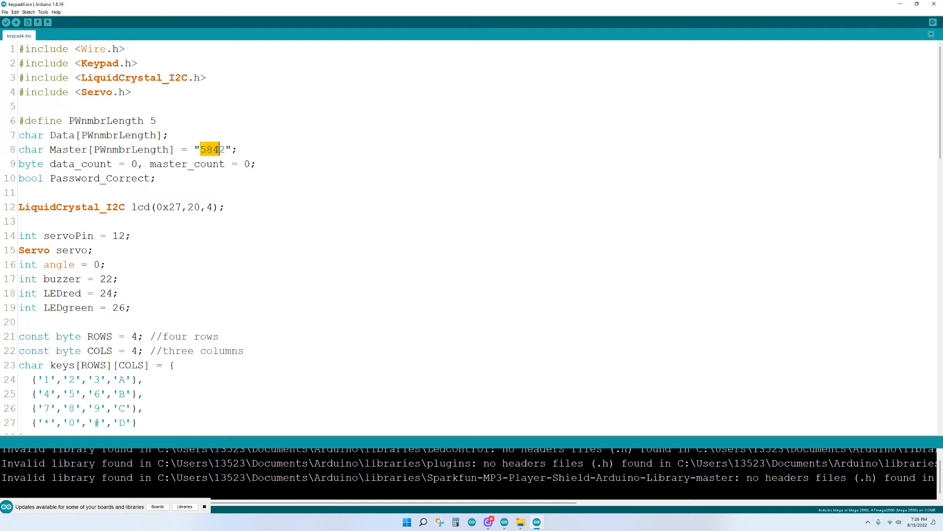
{"action": "left_click", "coordinate": [152, 120]}
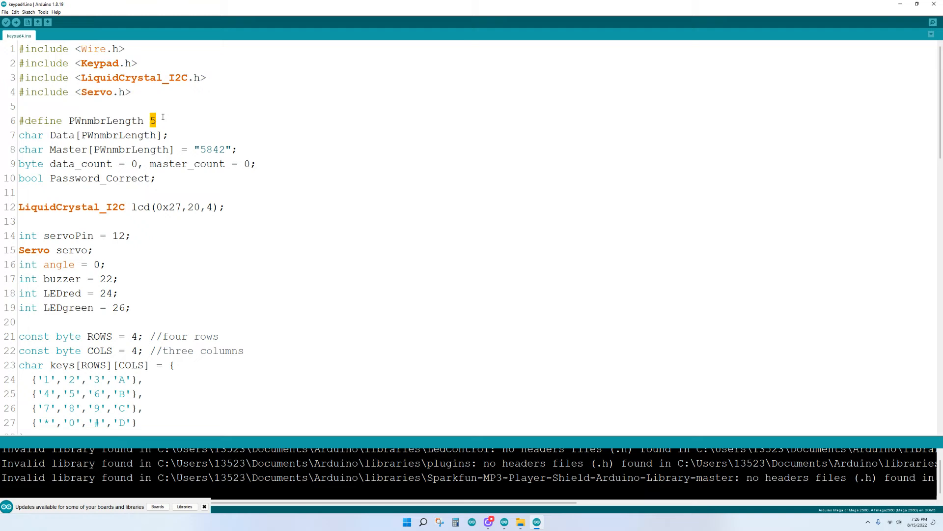
{"action": "mouse_move", "coordinate": [192, 139]}
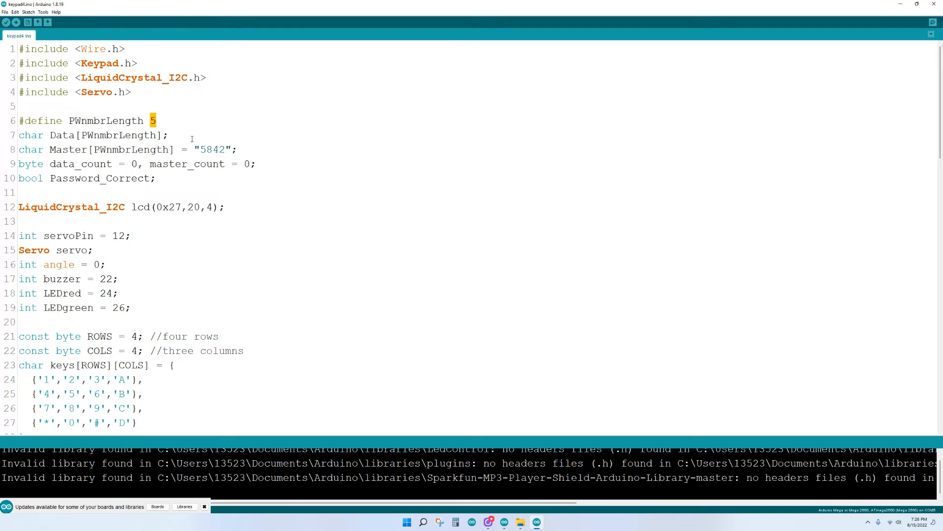
- Change the servo unlock delay from 5000 to 10000 and scroll through the remaining code
{"action": "scroll", "scroll_direction": "down", "scroll_amount": 3}
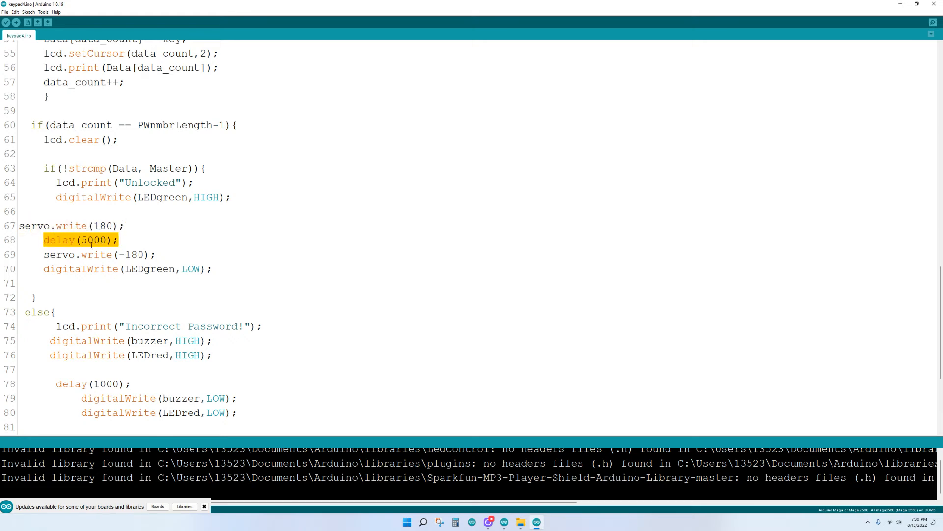
{"action": "left_click", "coordinate": [82, 239]}
{"action": "type", "text": "10"}
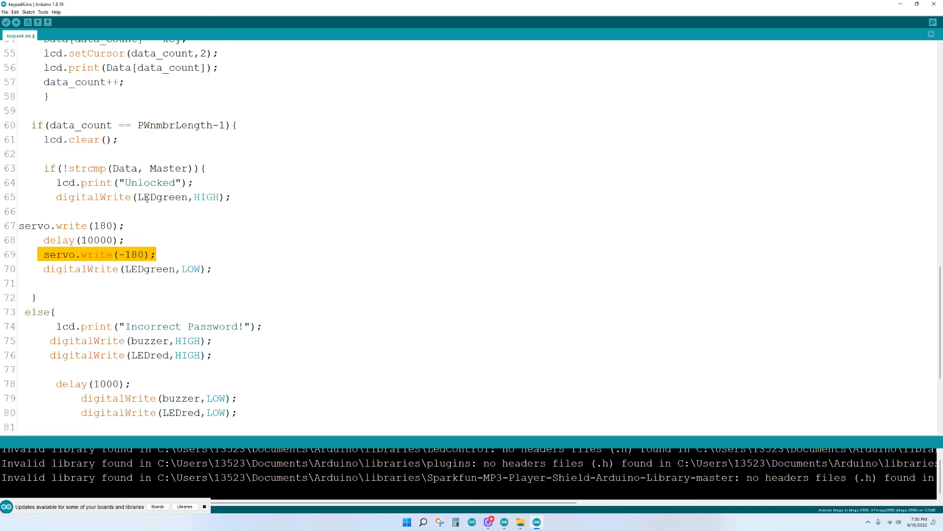
{"action": "scroll", "scroll_direction": "down", "scroll_amount": 3}
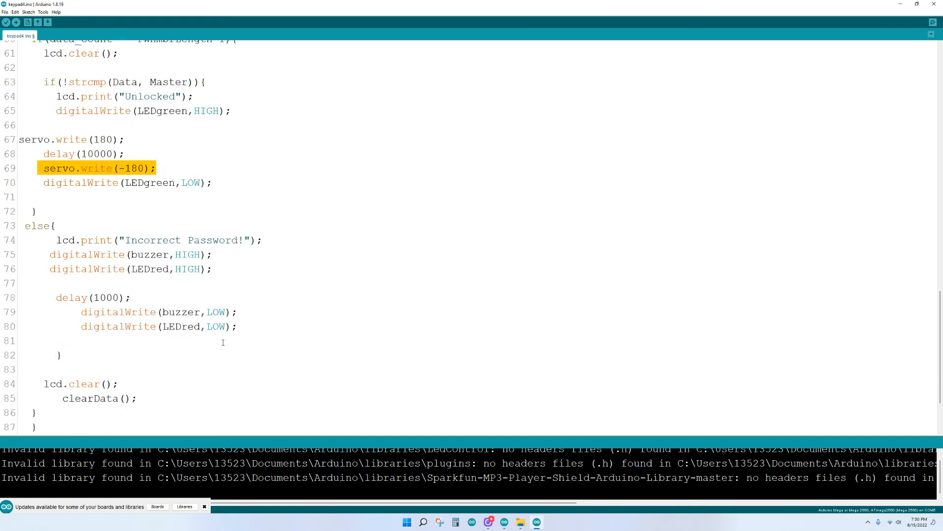
{"action": "scroll", "scroll_direction": "down", "scroll_amount": 3}
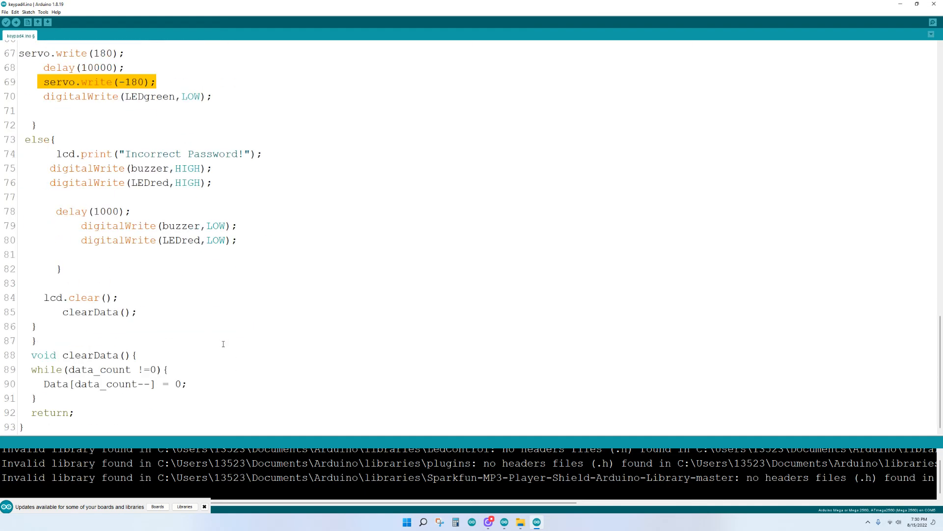
{"action": "scroll", "scroll_direction": "up", "scroll_amount": 3}
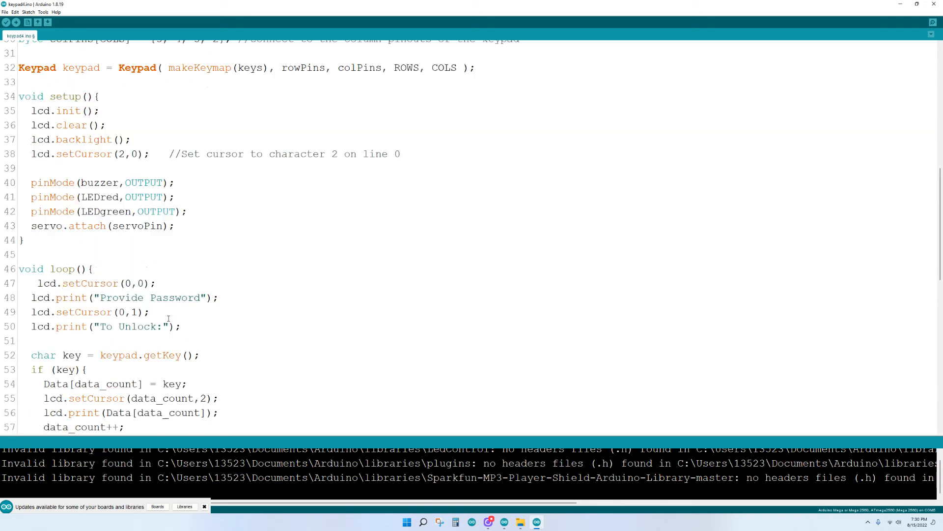
{"action": "scroll", "scroll_direction": "down", "scroll_amount": 3}
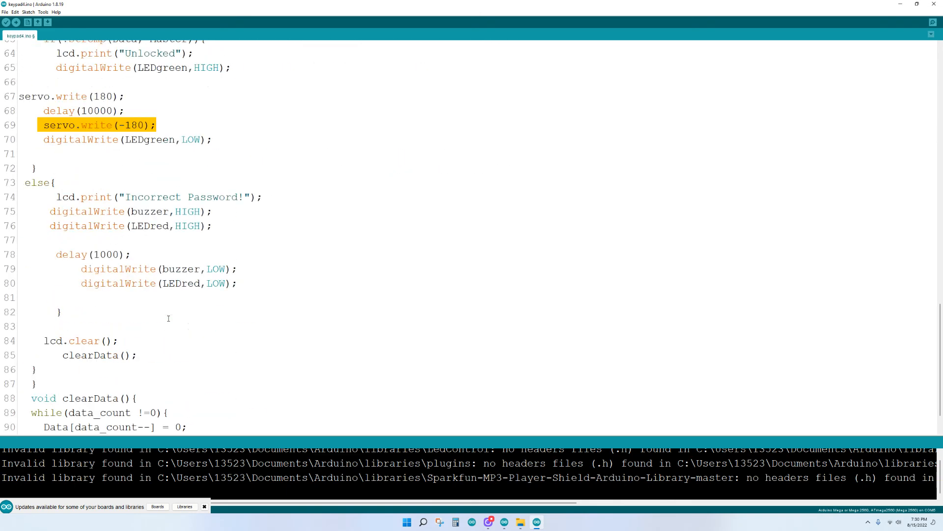